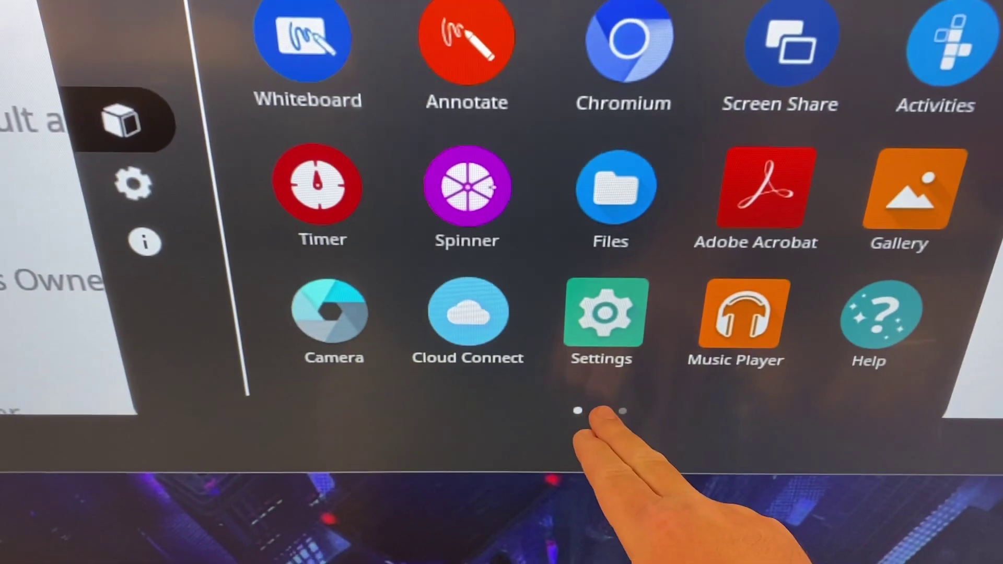
Swipe to the second apps page and launch Play Store to show its recommended apps
{"action": "scroll", "scroll_direction": "left", "scroll_amount": 3}
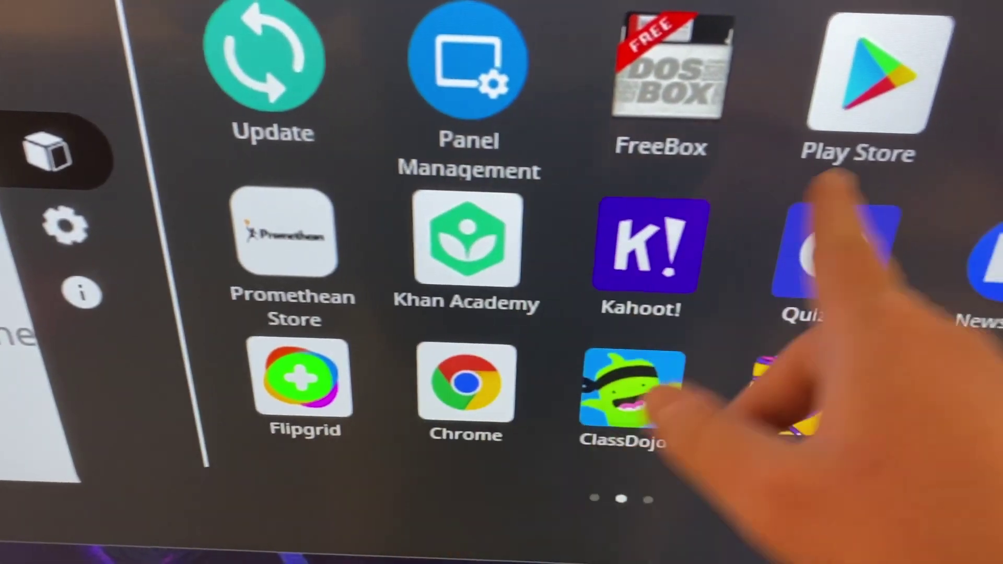
{"action": "left_click", "coordinate": [874, 73]}
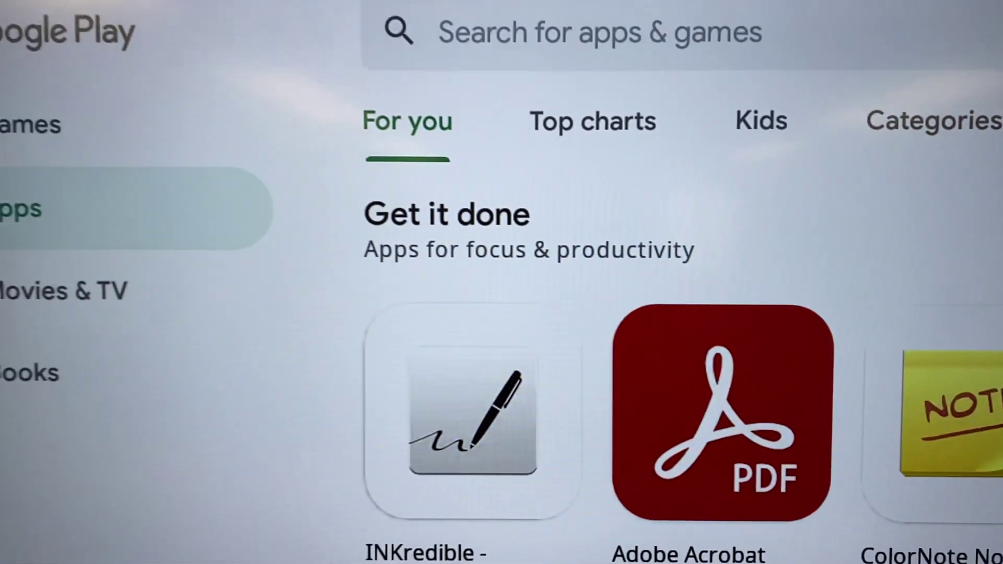